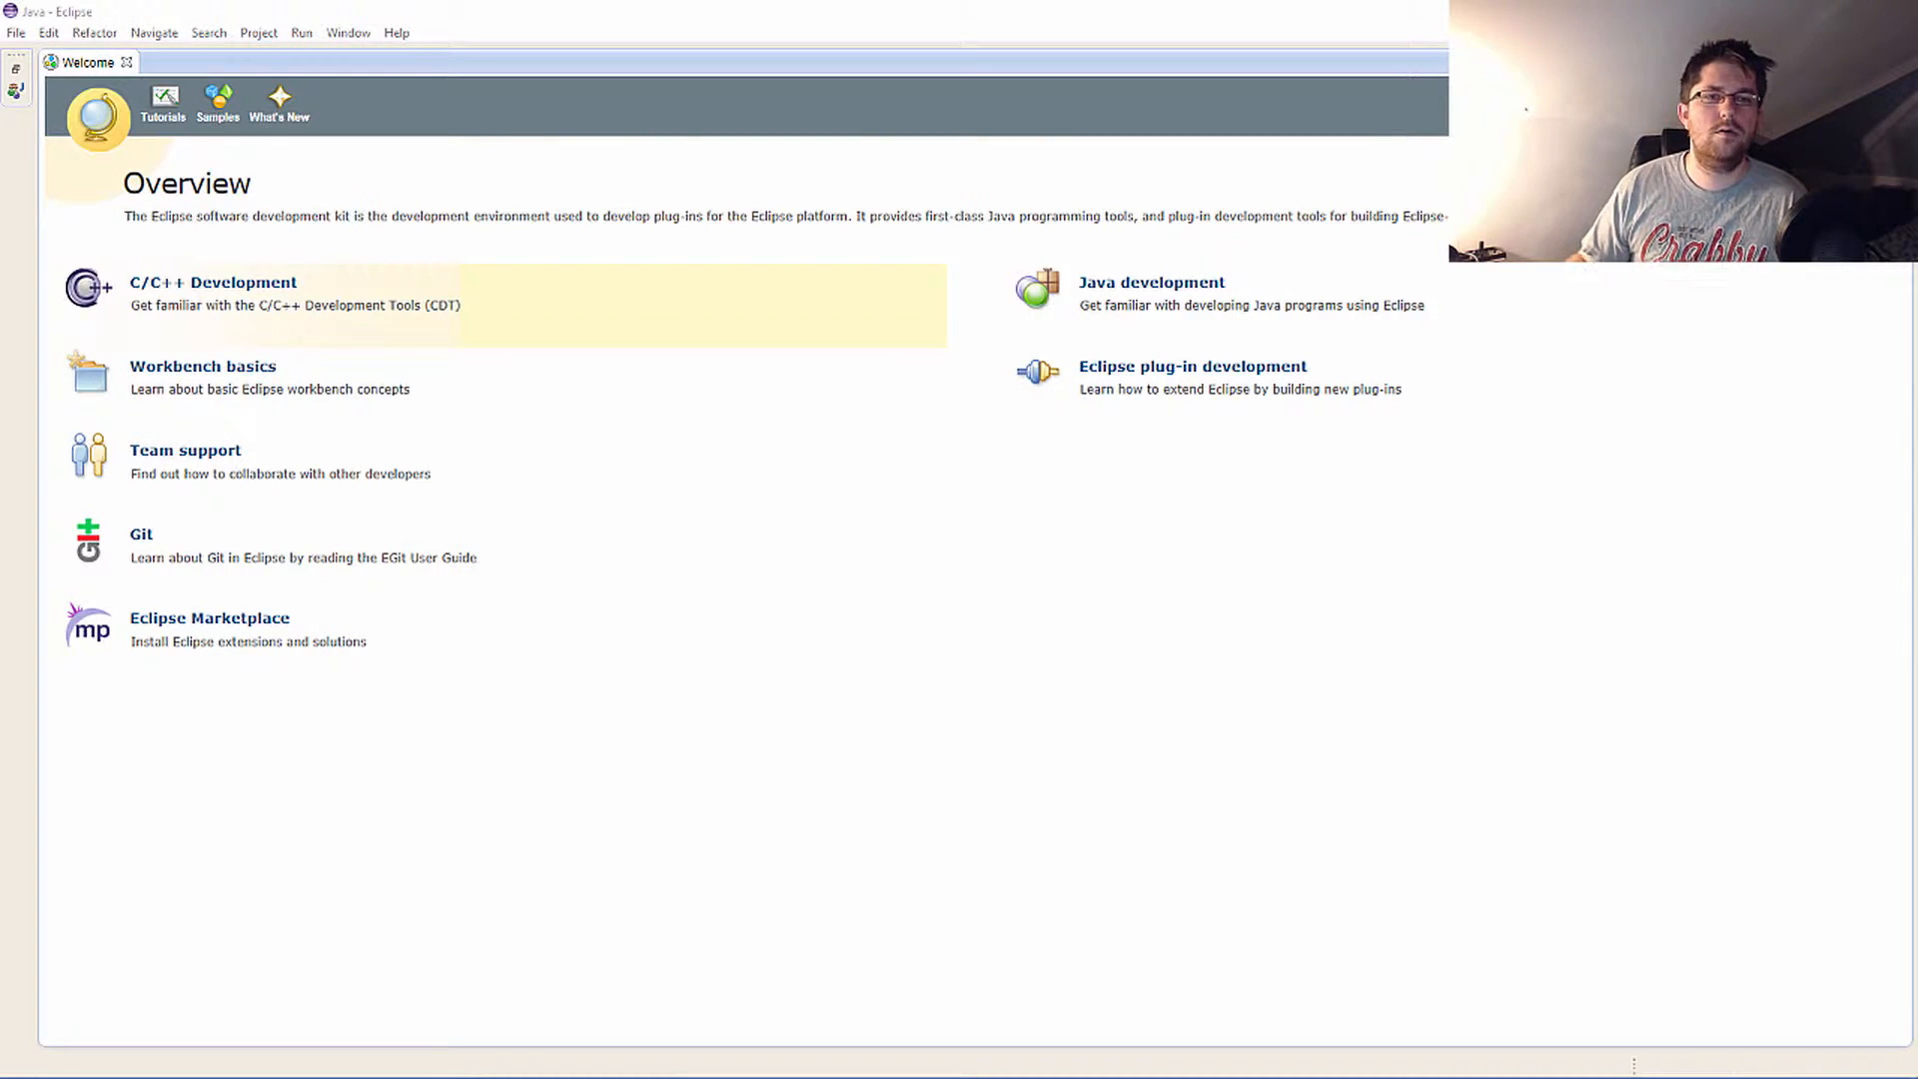
Start the Install New Software wizard from the Help menu.
left_click(396, 32)
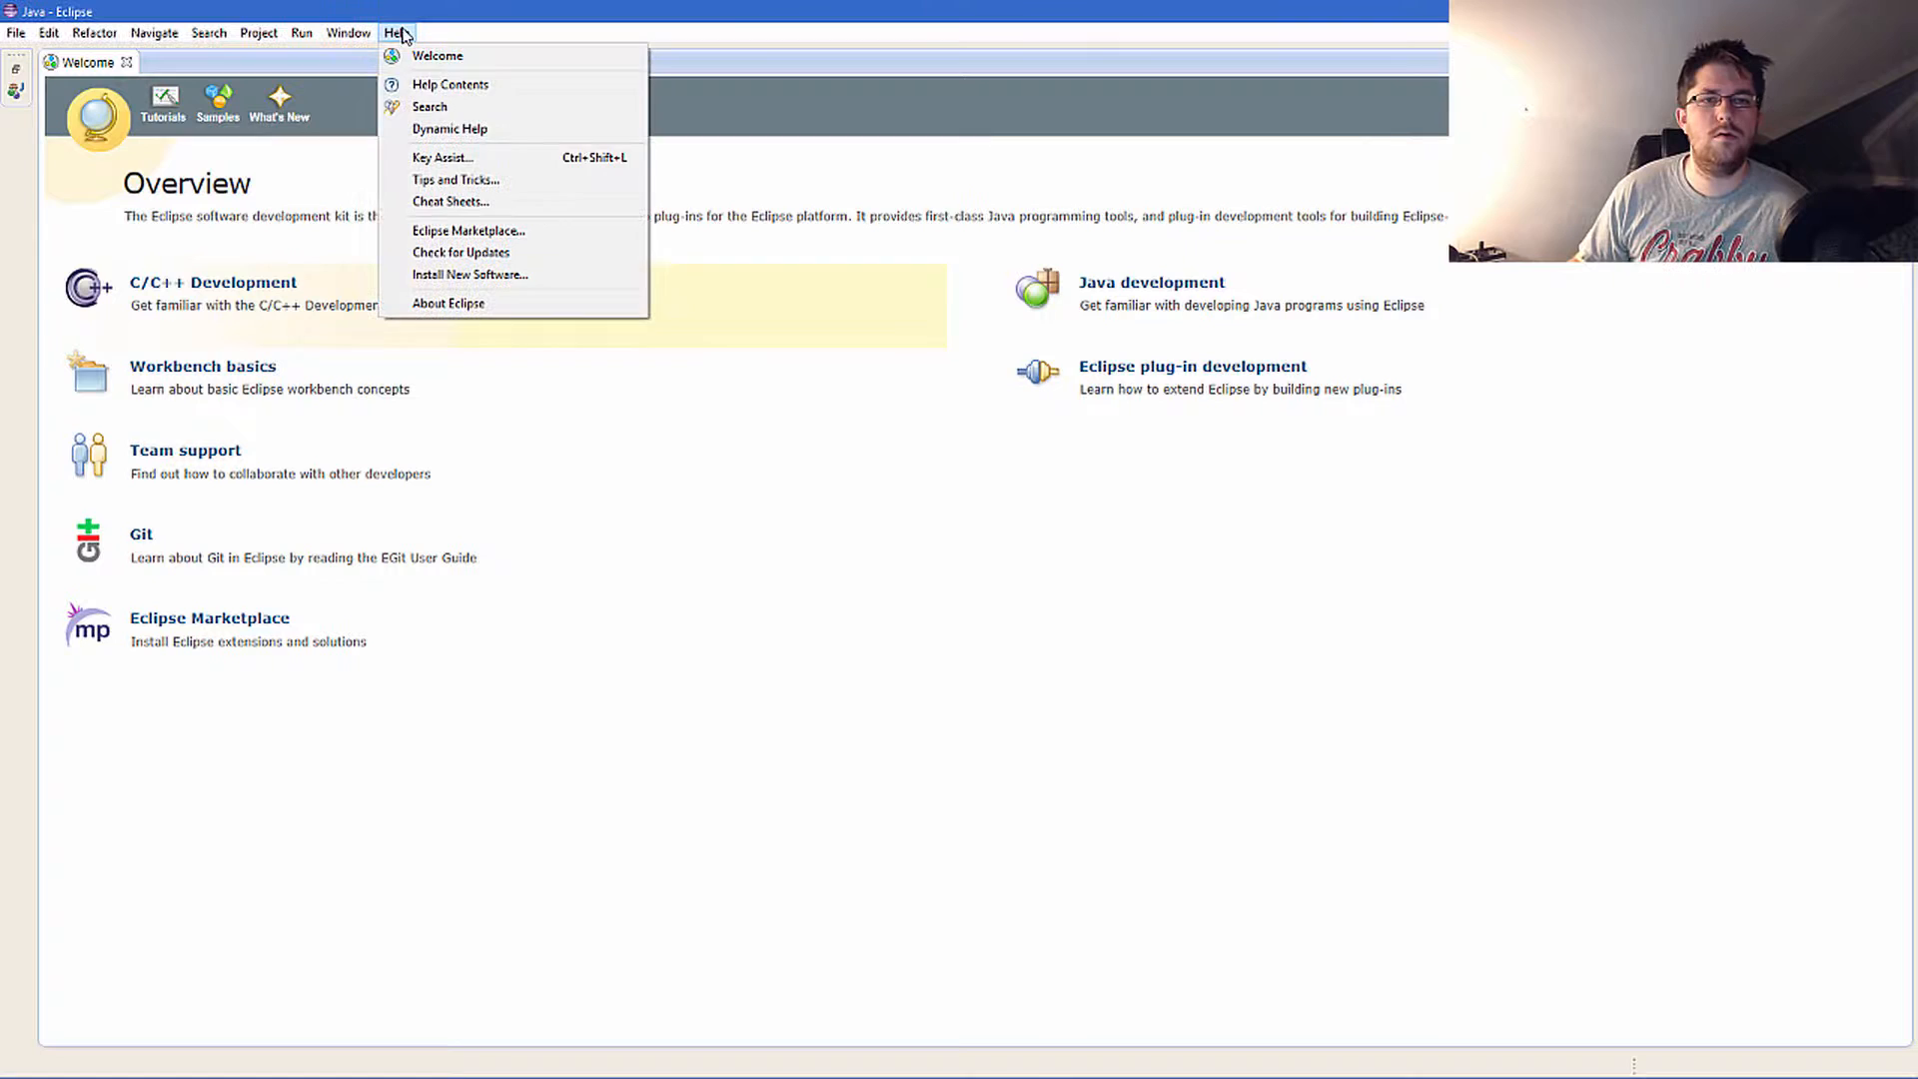
left_click(471, 274)
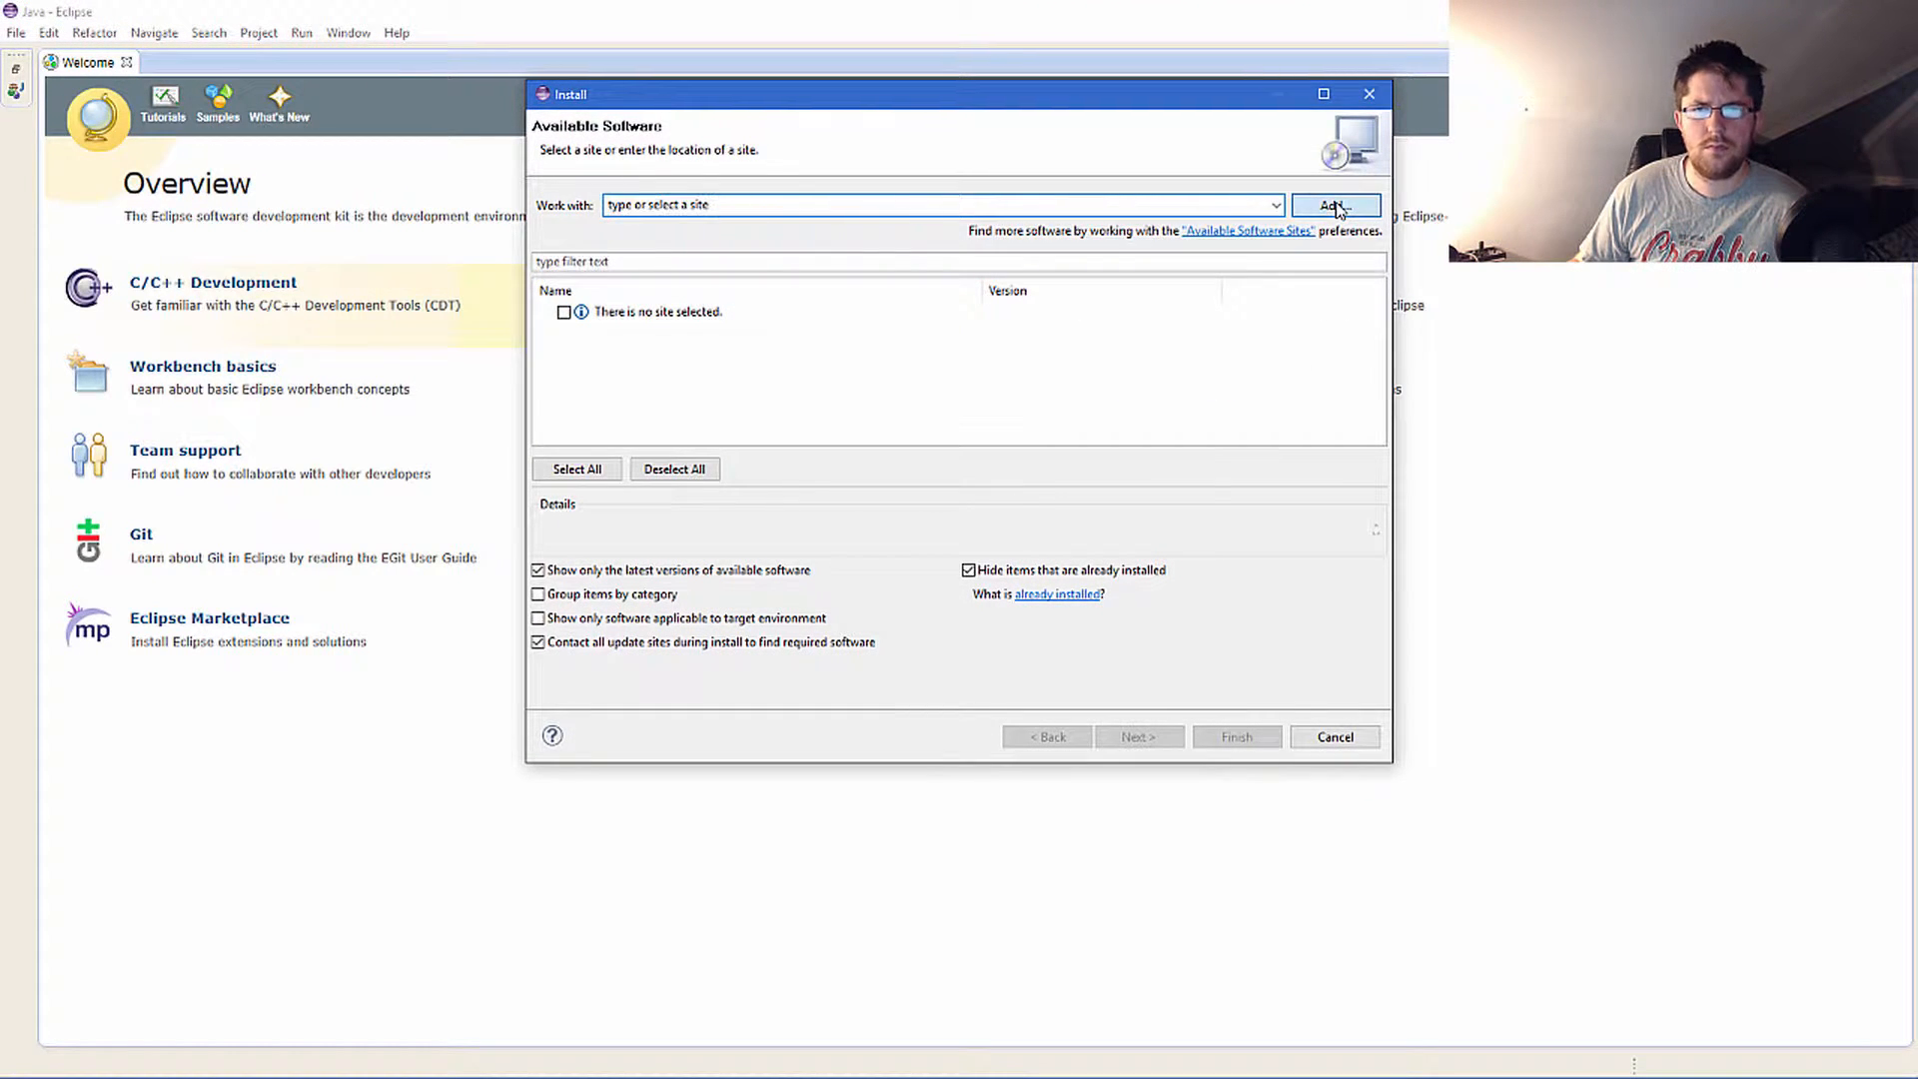
left_click(1334, 204)
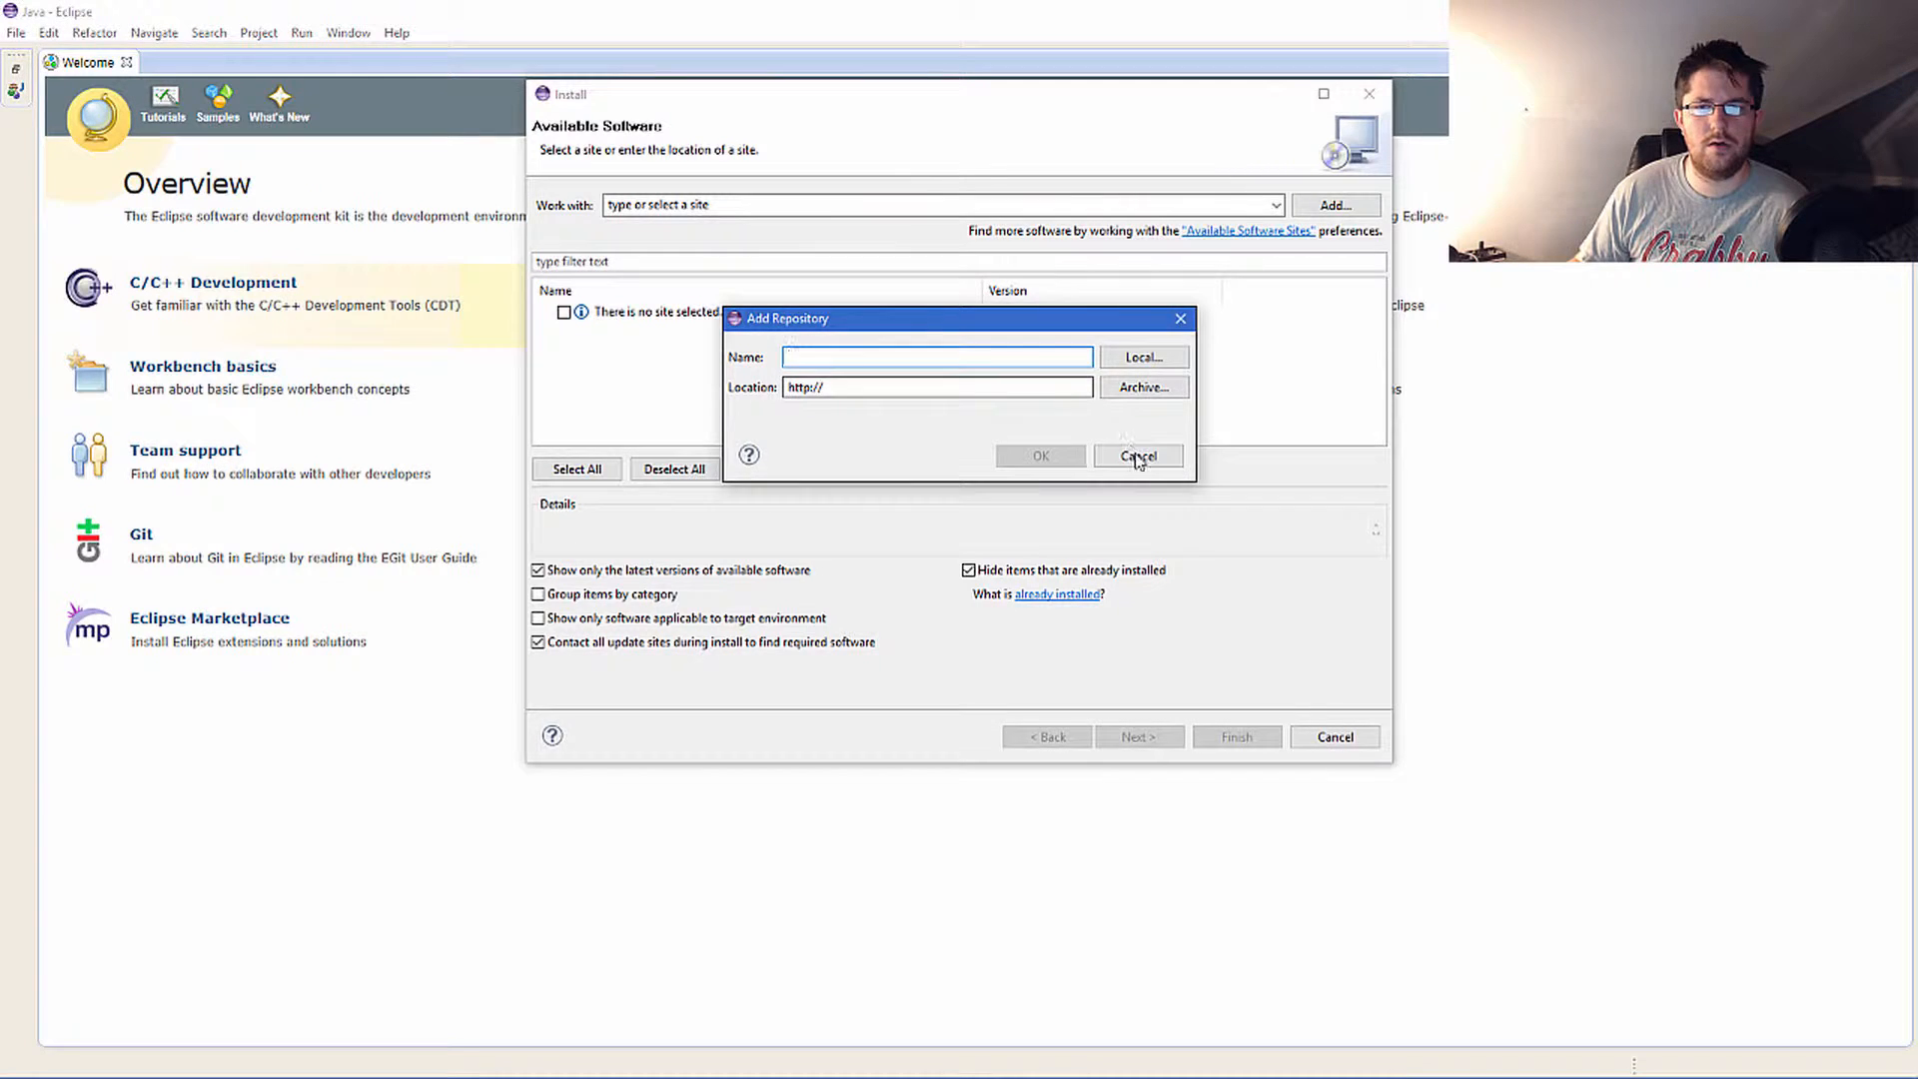
left_click(1137, 456)
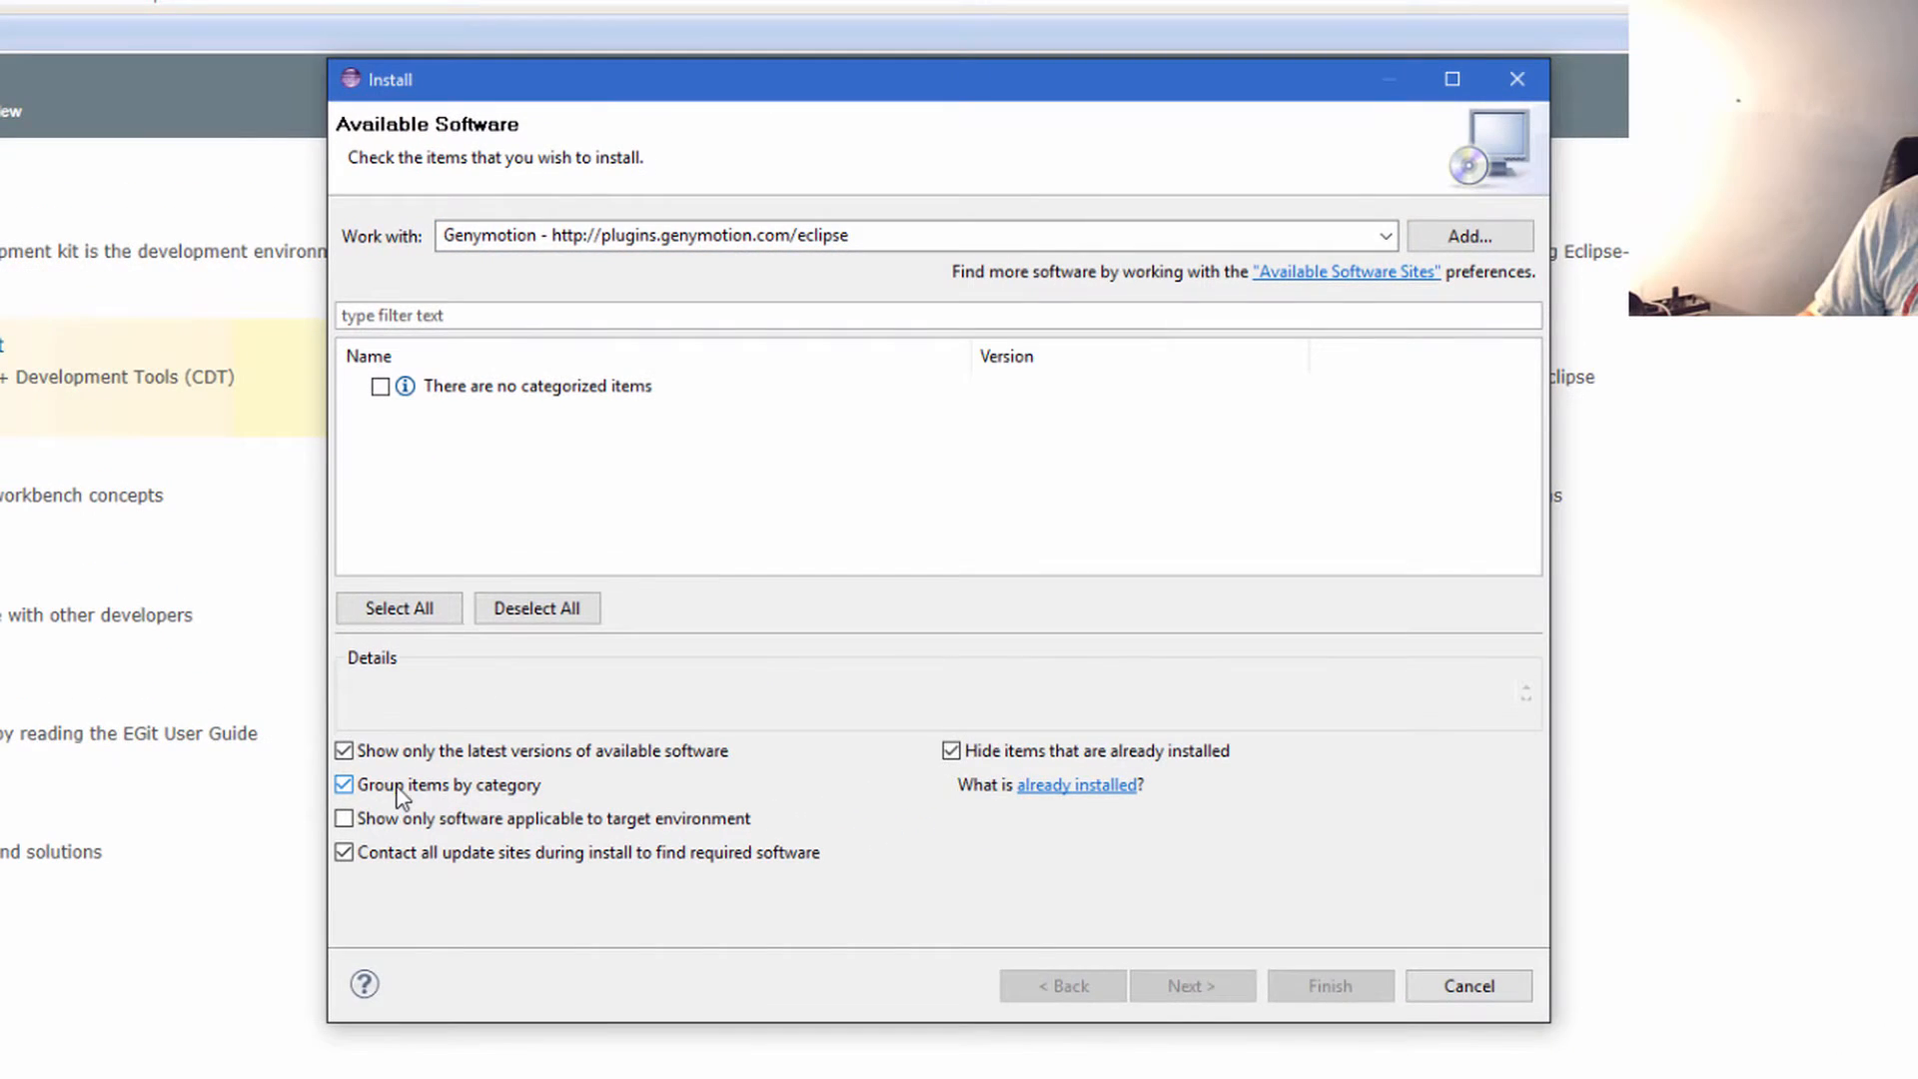
mouse_move(629, 396)
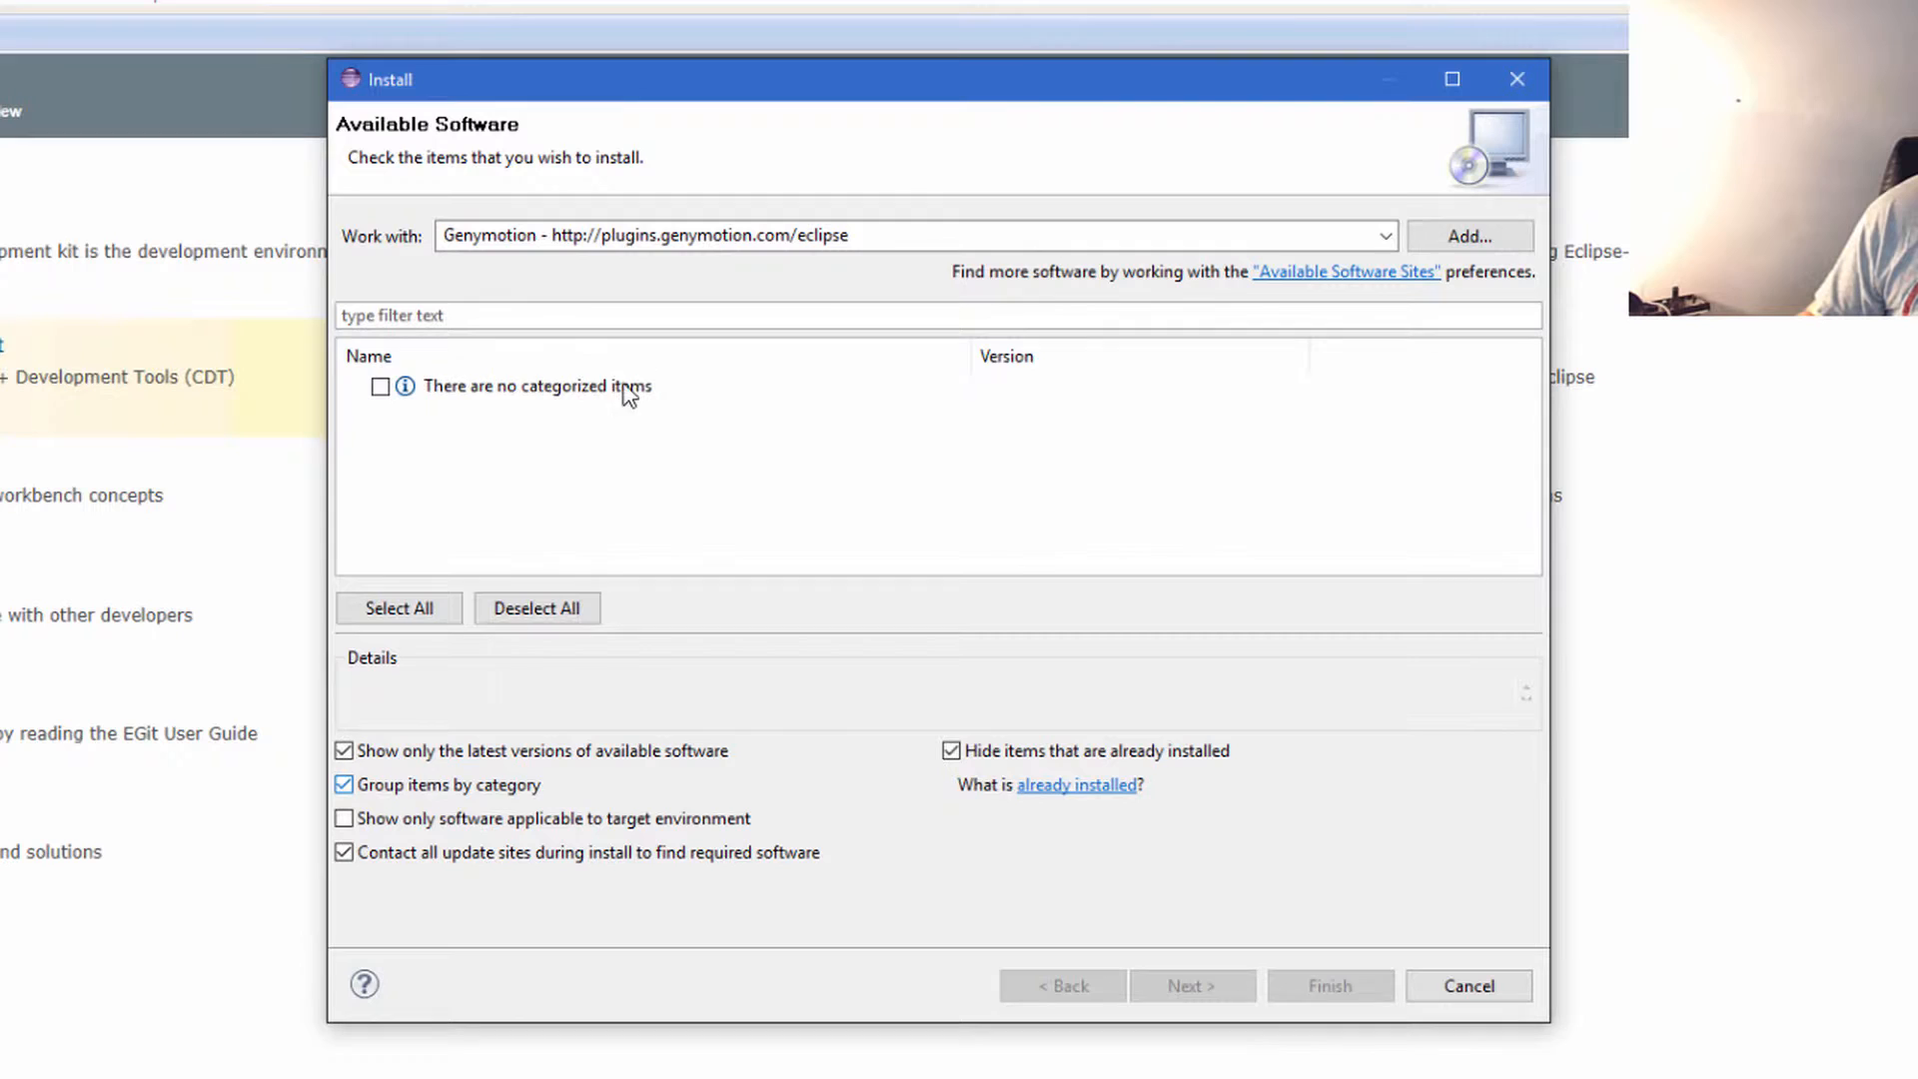
Ungroup items by category, select Genymotion Eclipse Tools 1.0.6 and continue to install details.
left_click(344, 785)
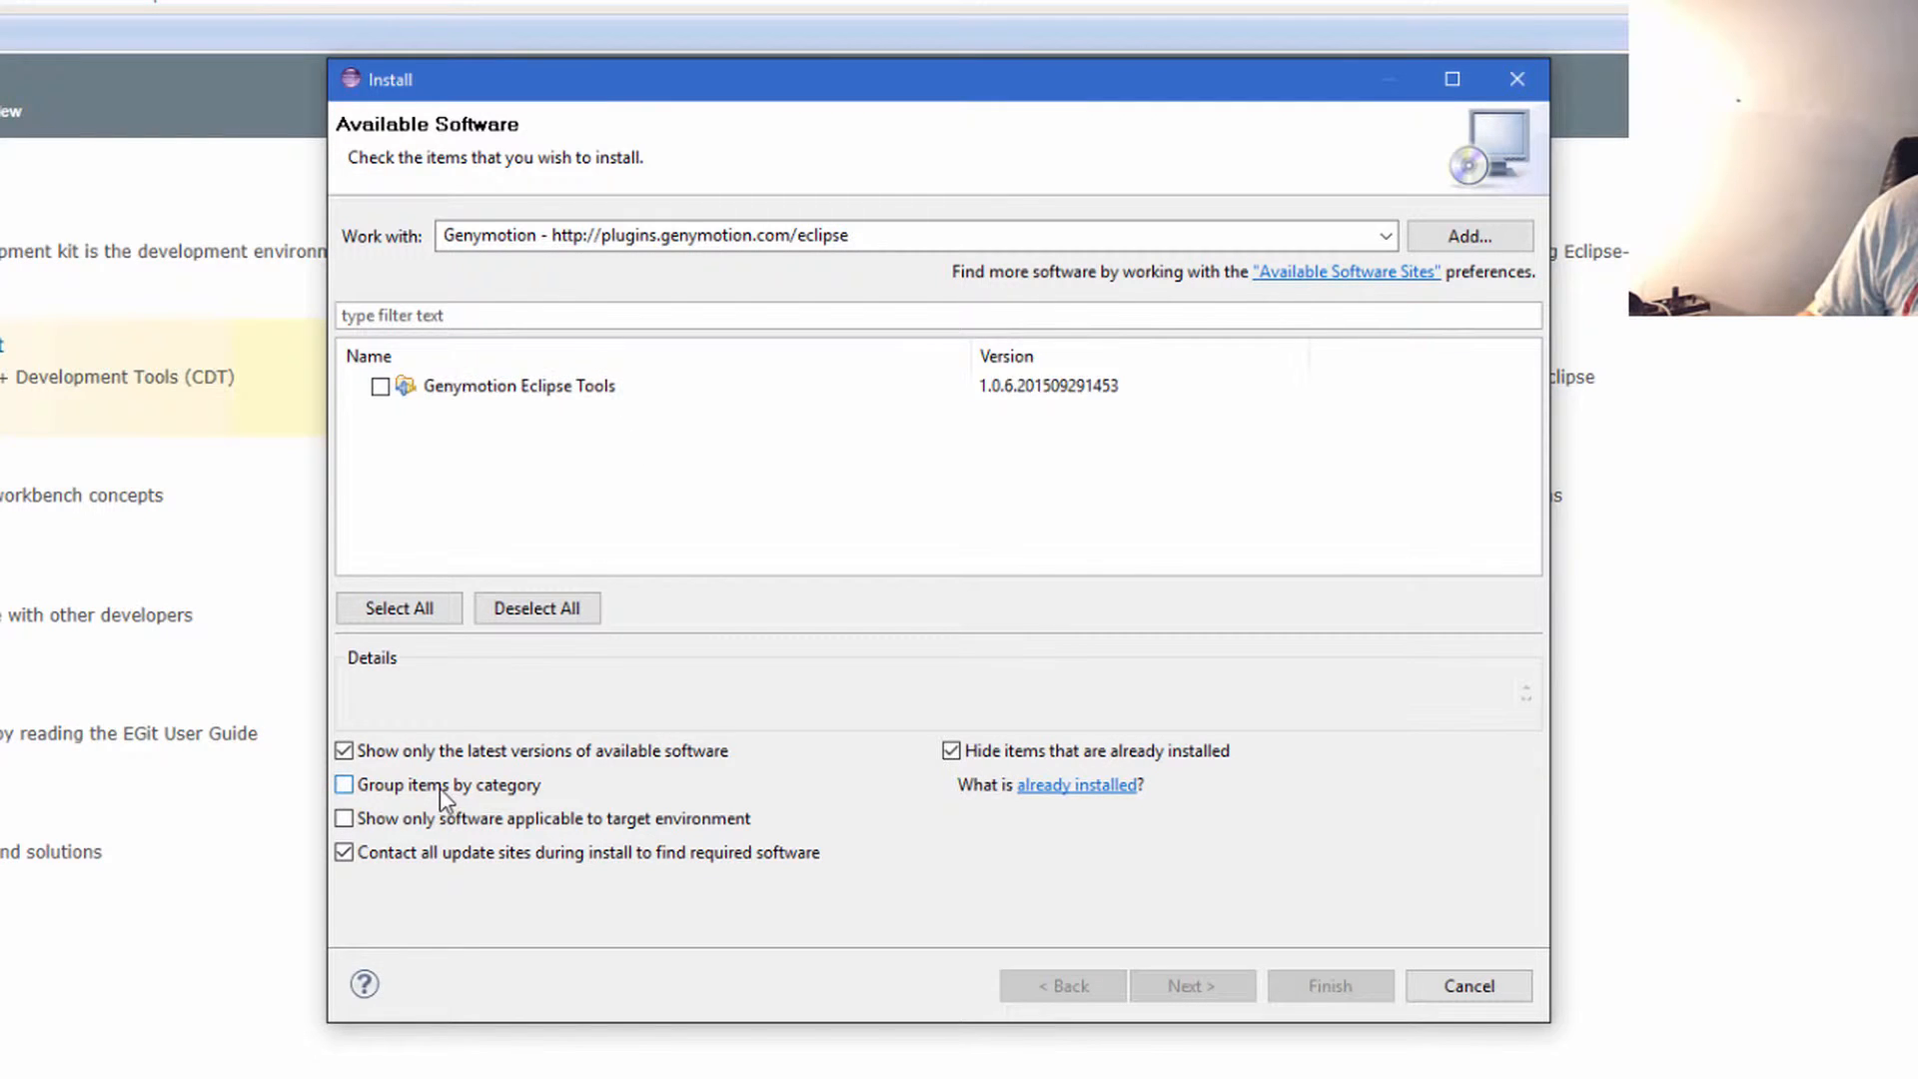
left_click(380, 386)
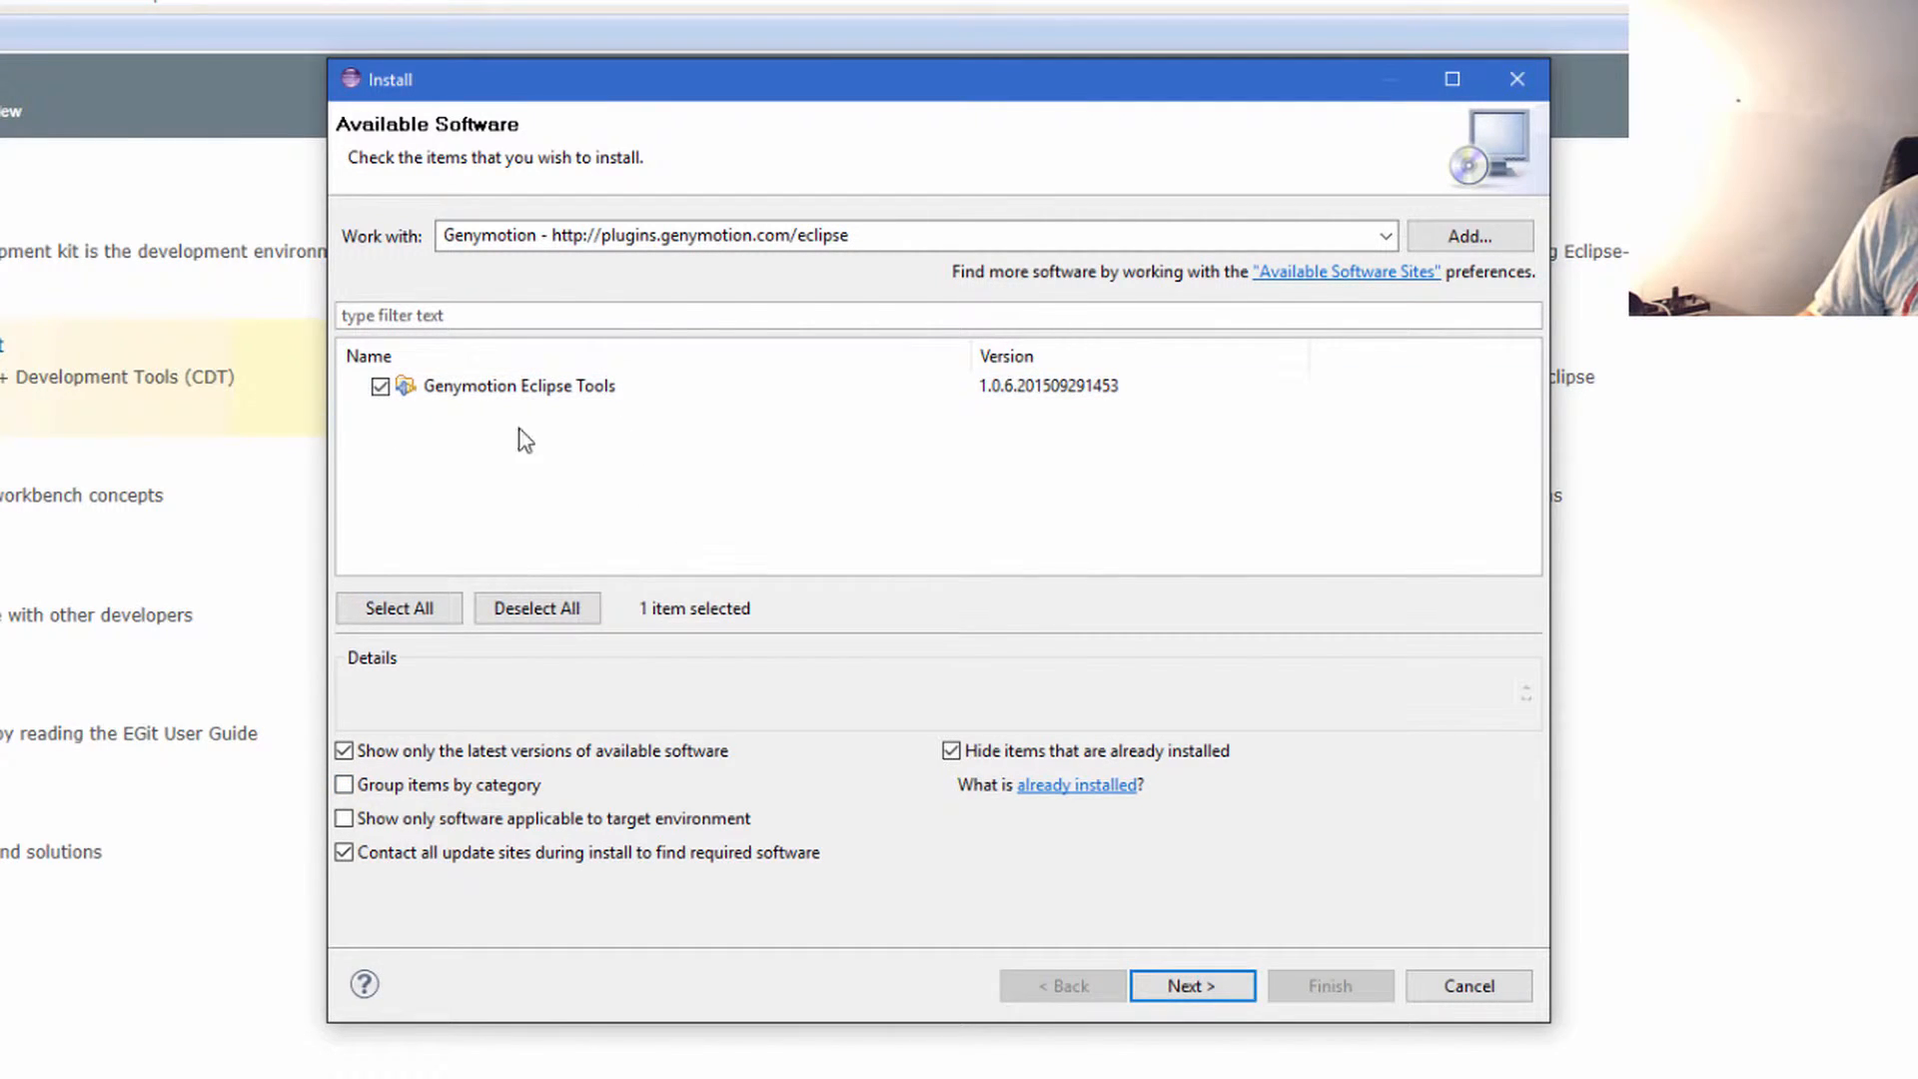
left_click(1191, 985)
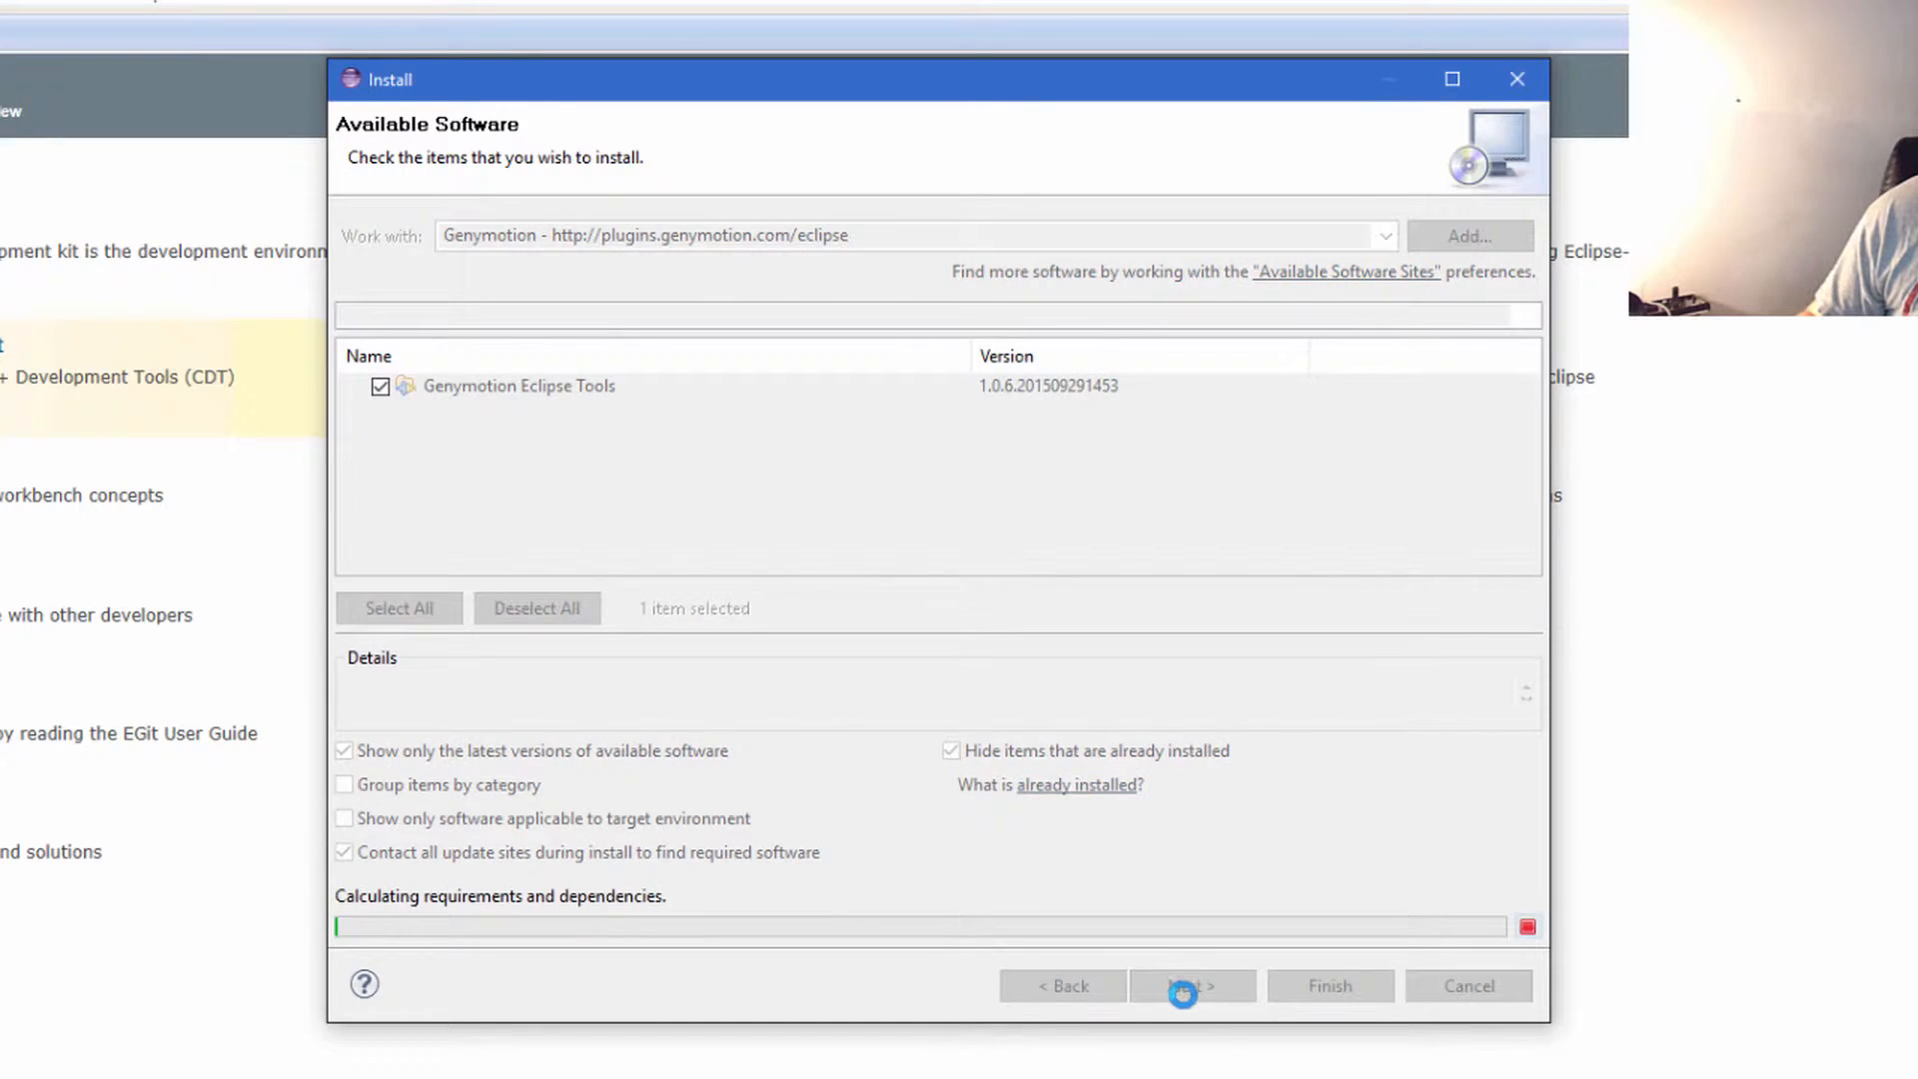
left_click(1187, 985)
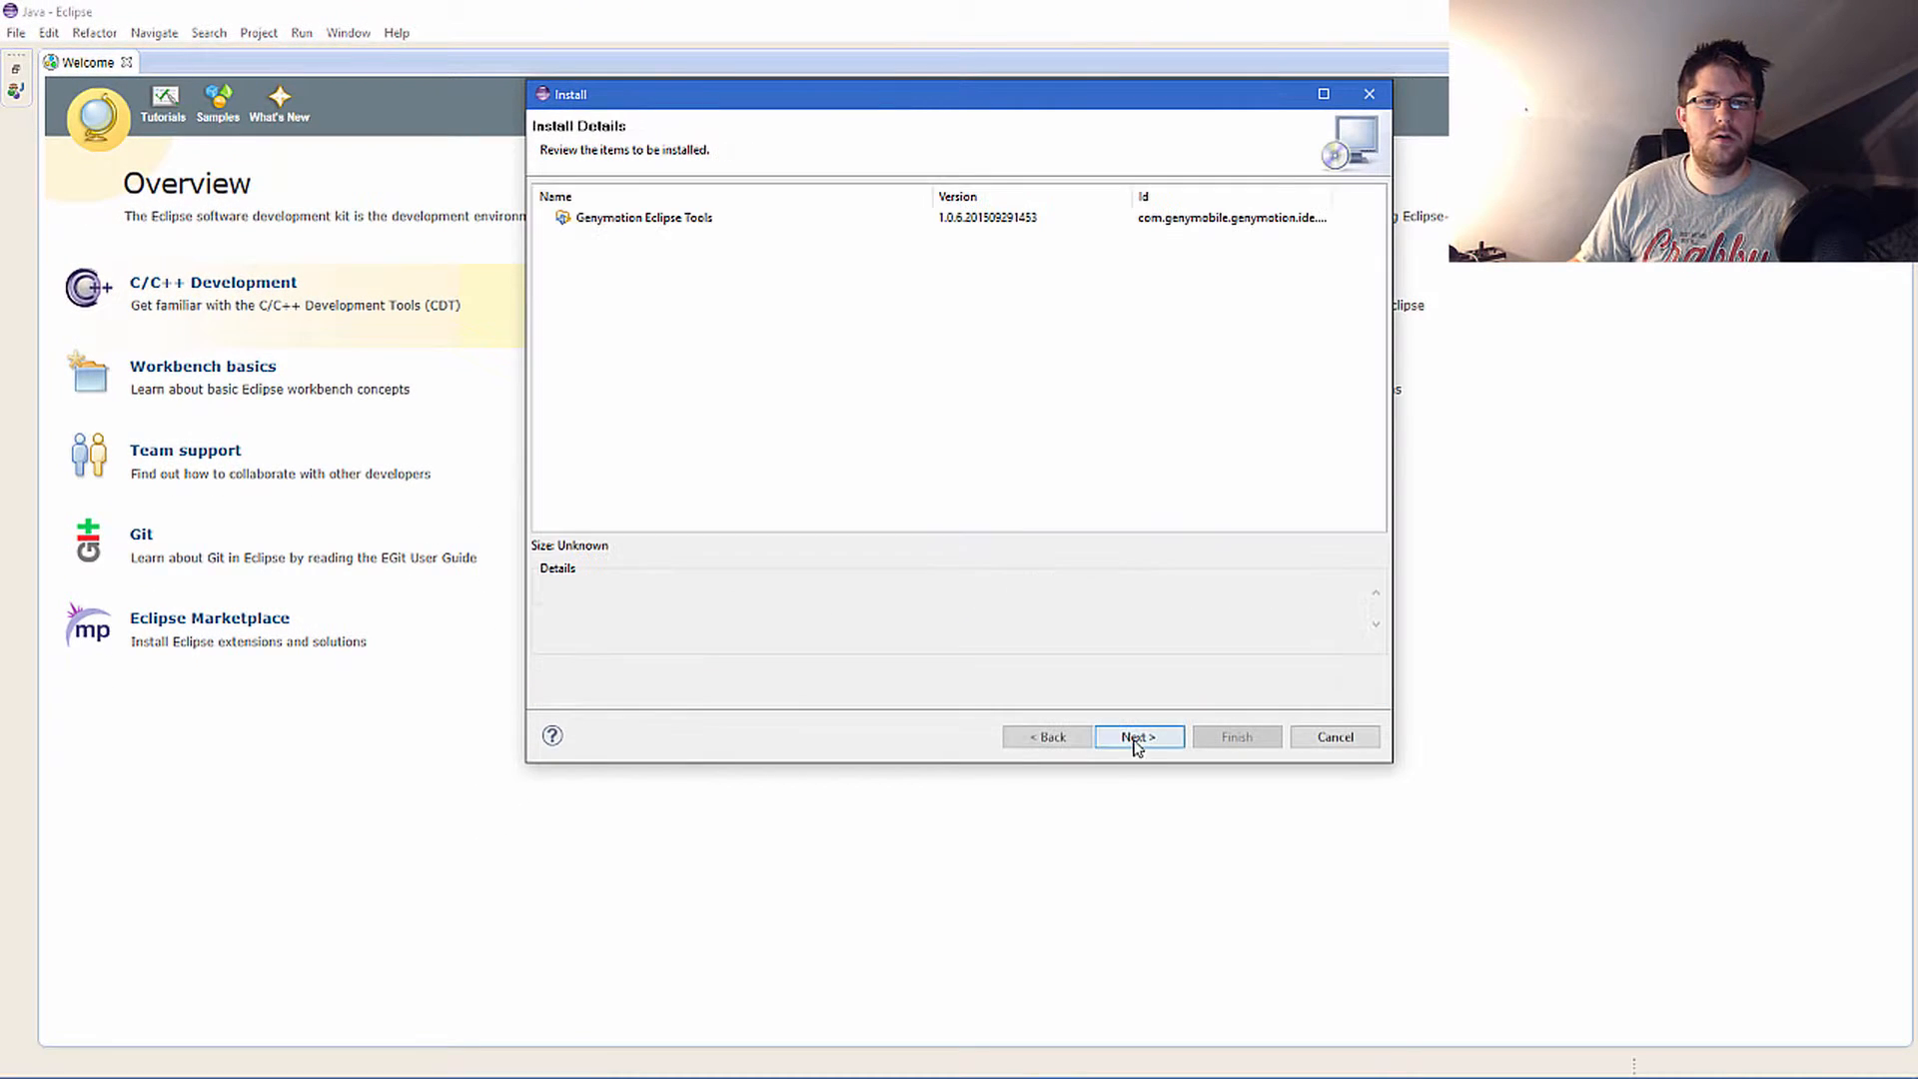
Accept the Genymotion license agreement and finish to begin installing the plugin.
left_click(1139, 735)
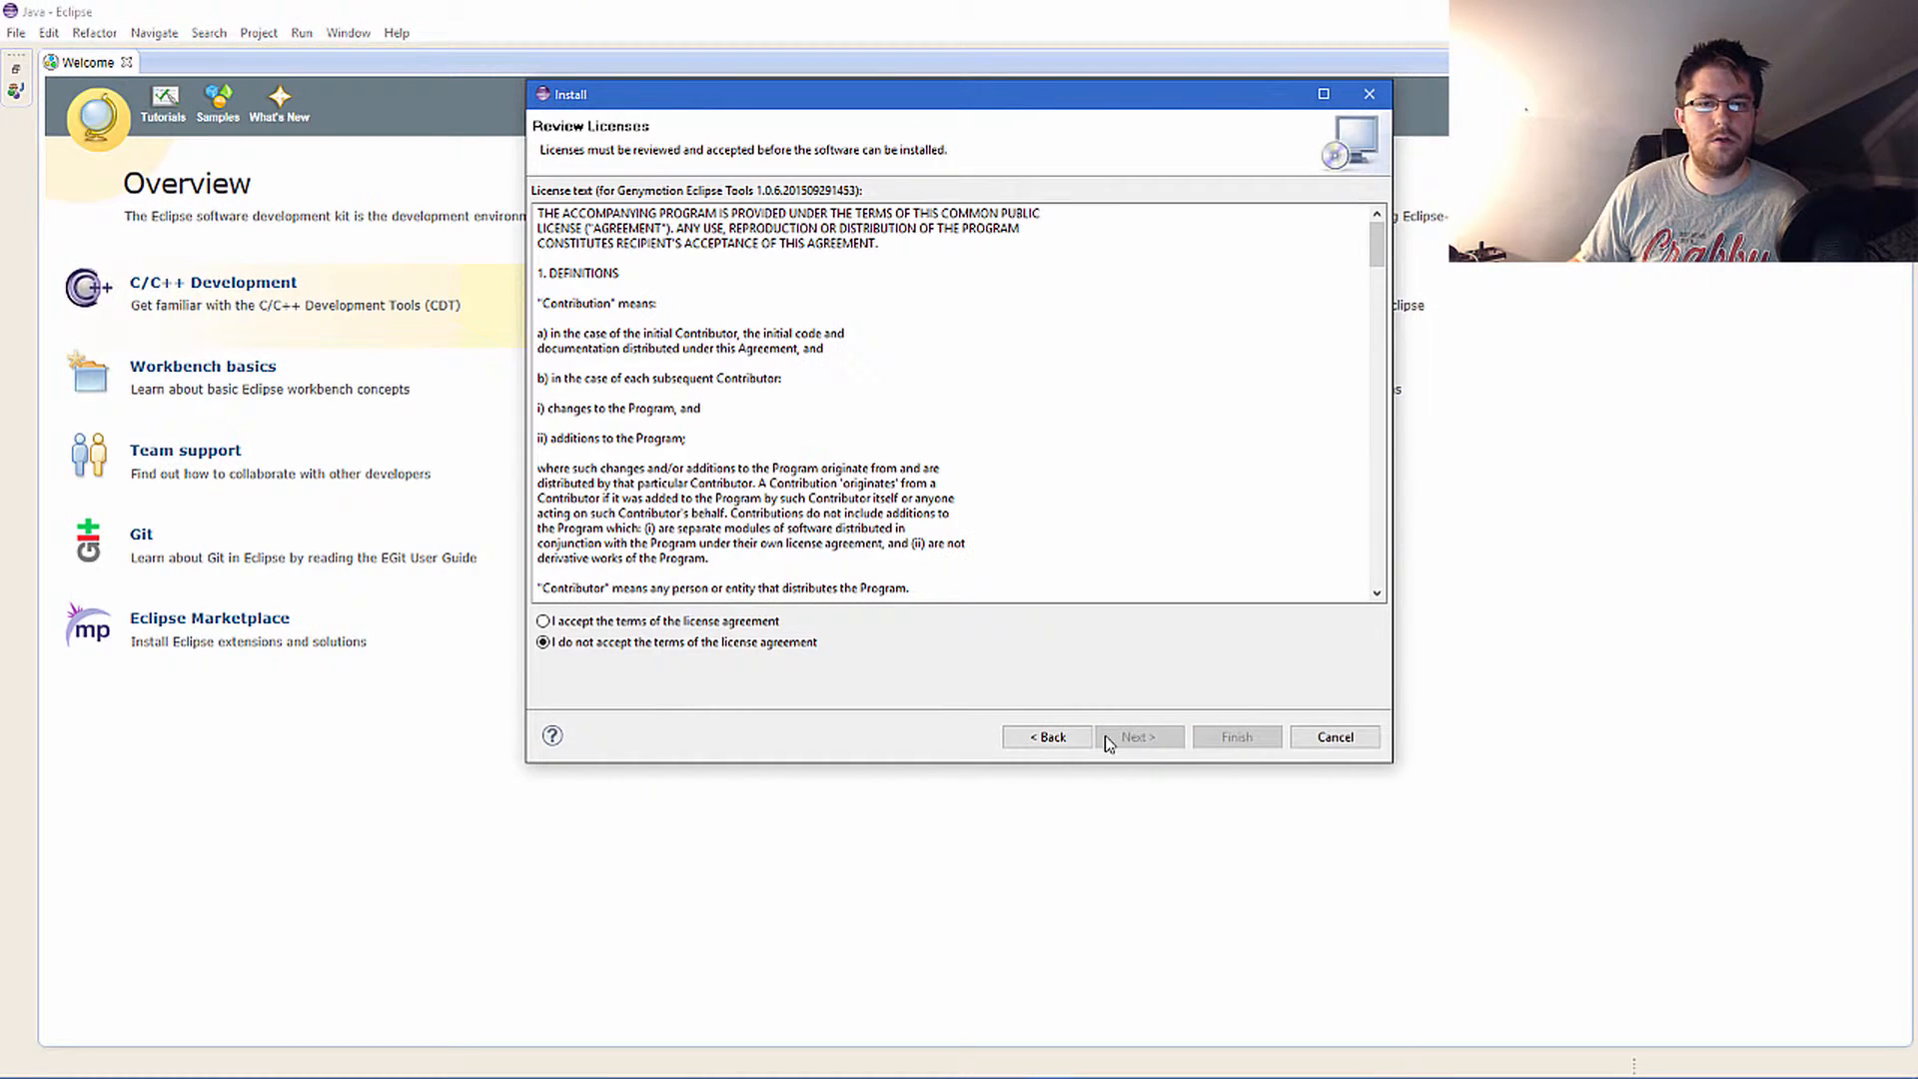
left_click(539, 622)
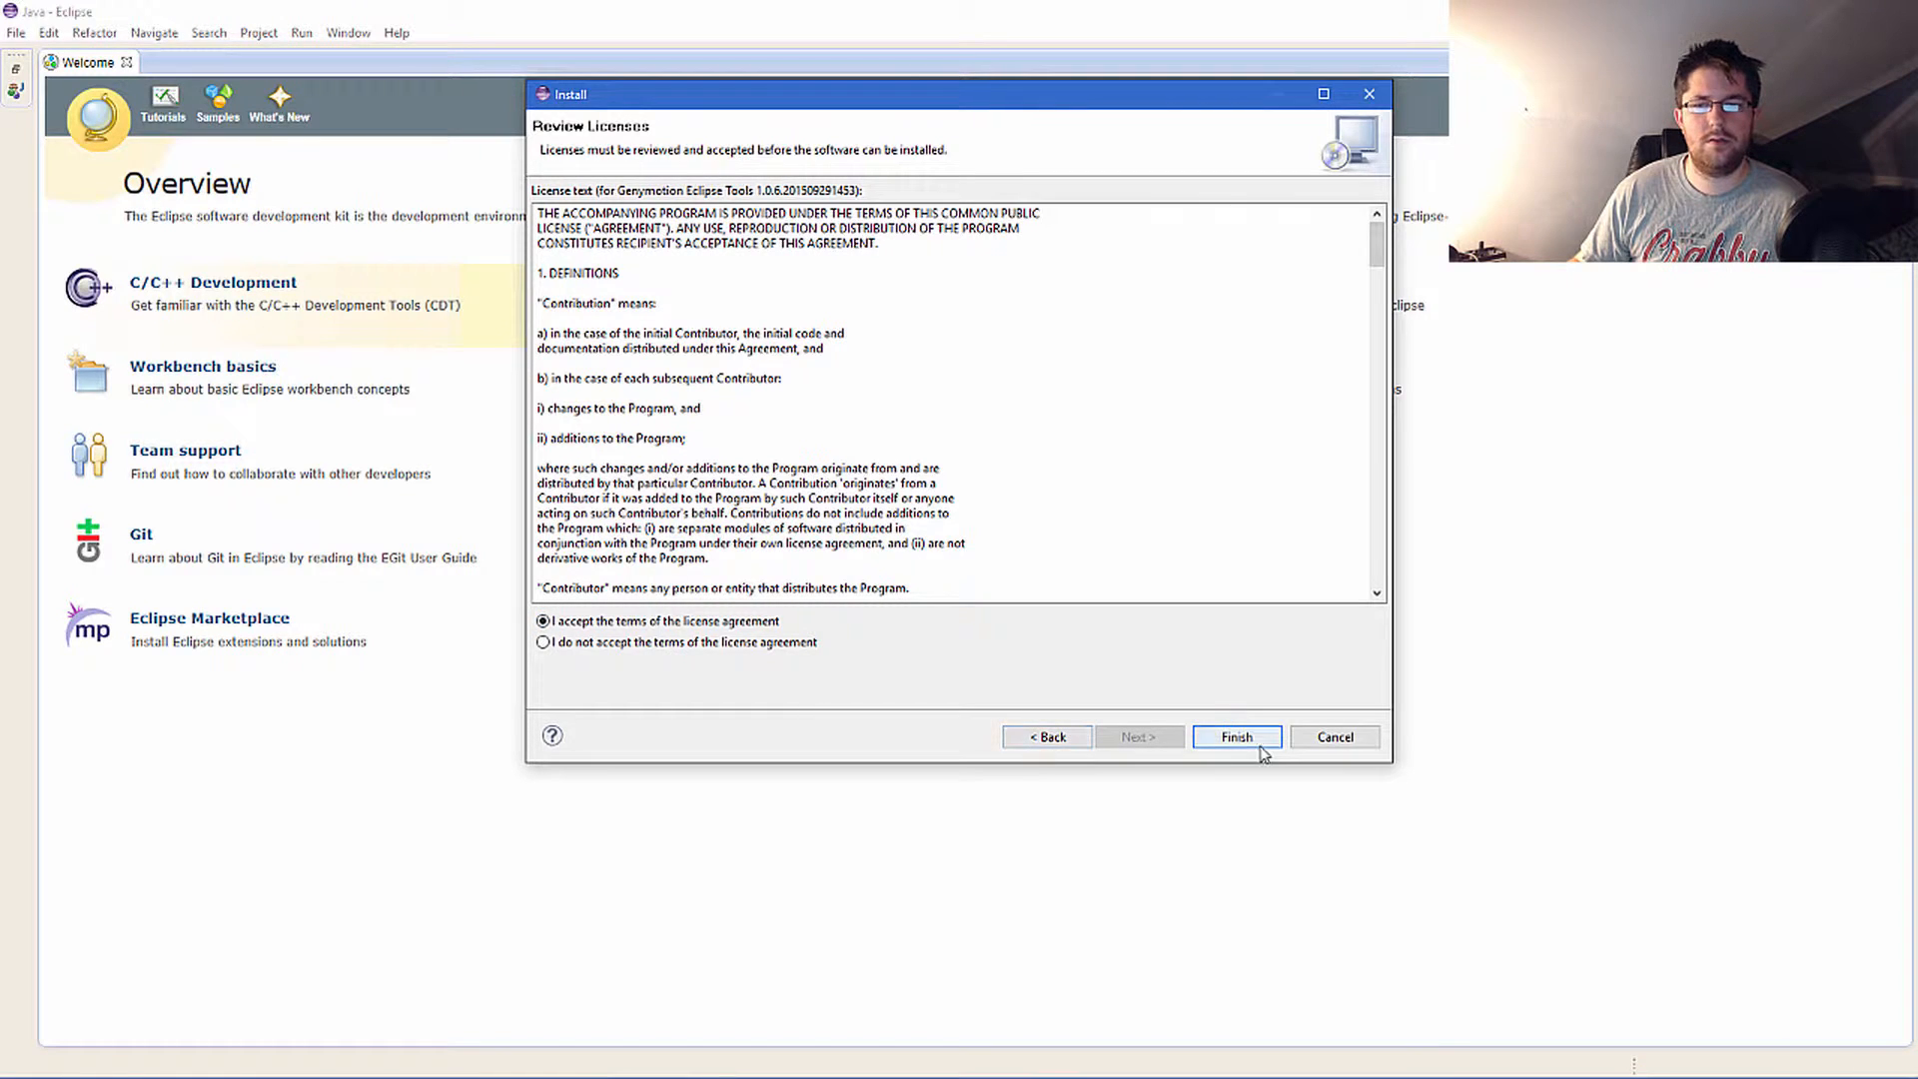
left_click(1237, 735)
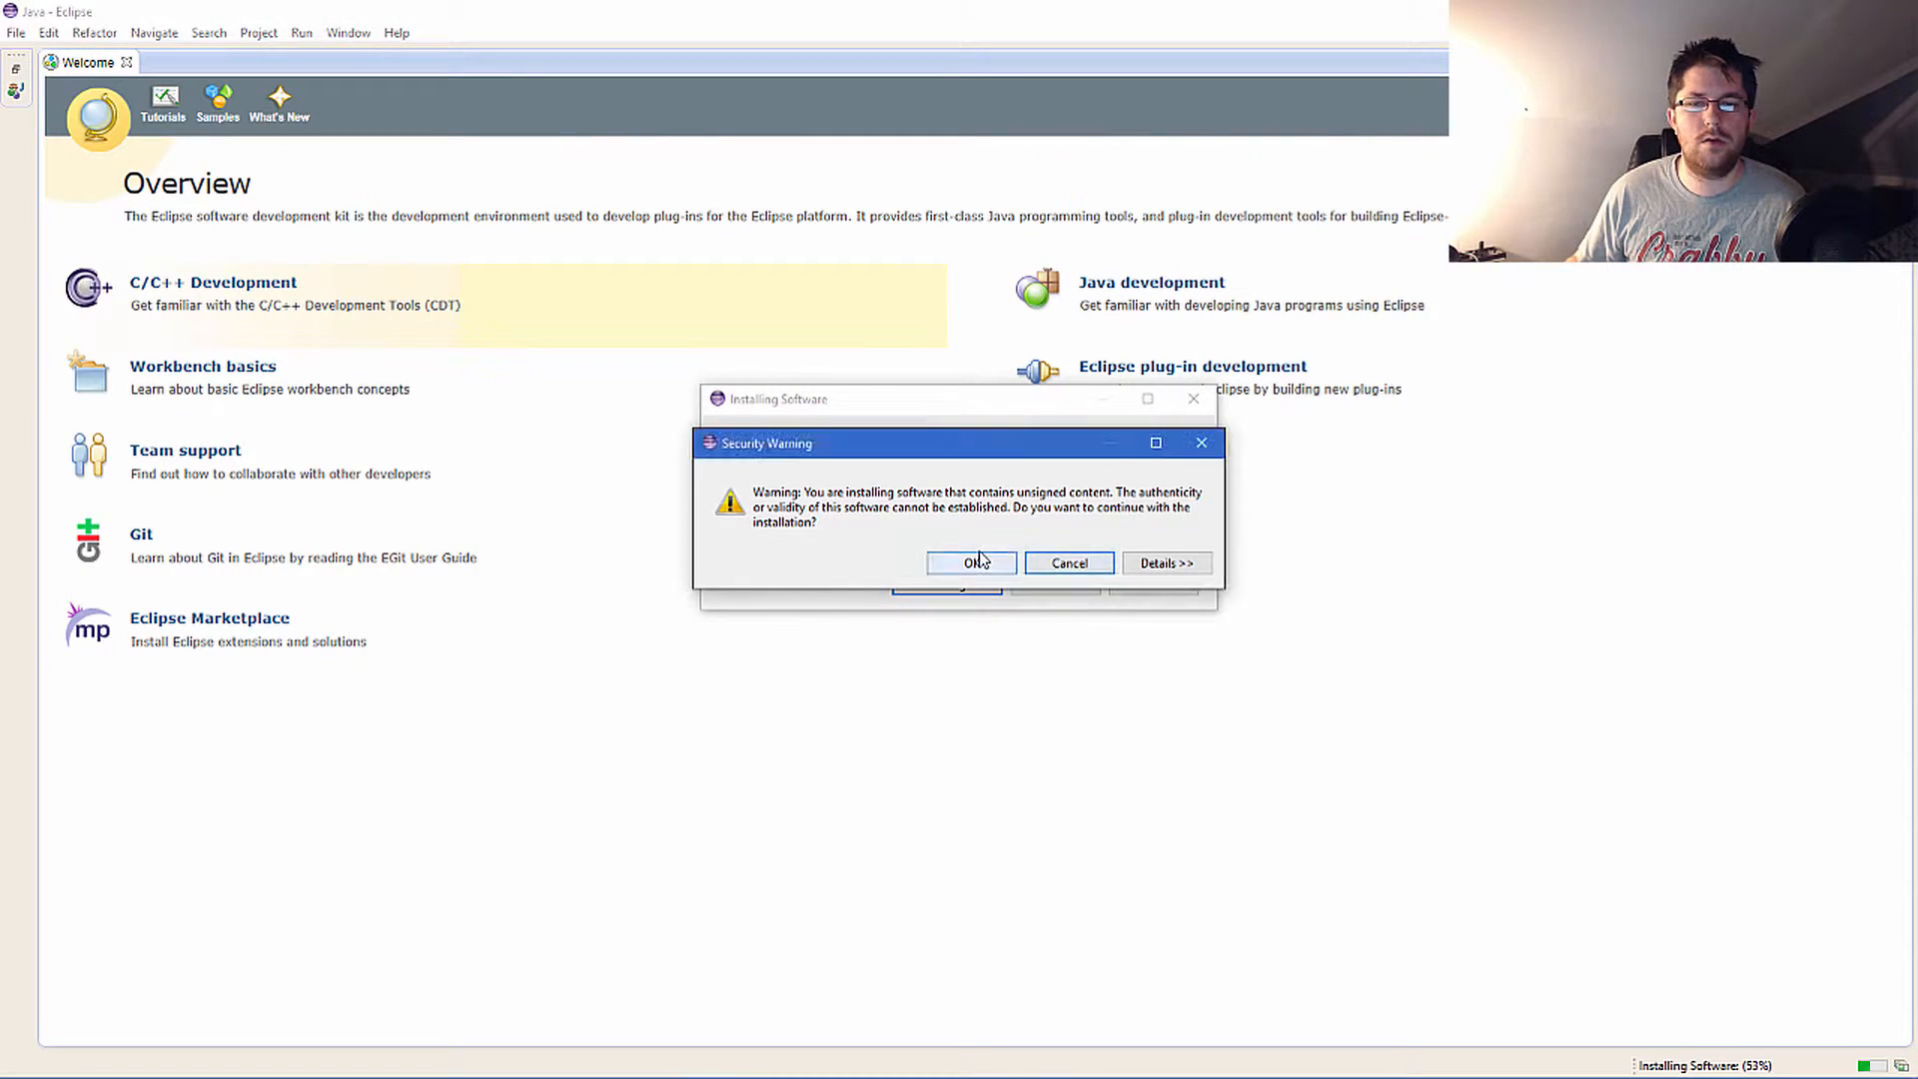
Approve the unsigned-content security warning so installation completes and Eclipse restarts.
left_click(971, 563)
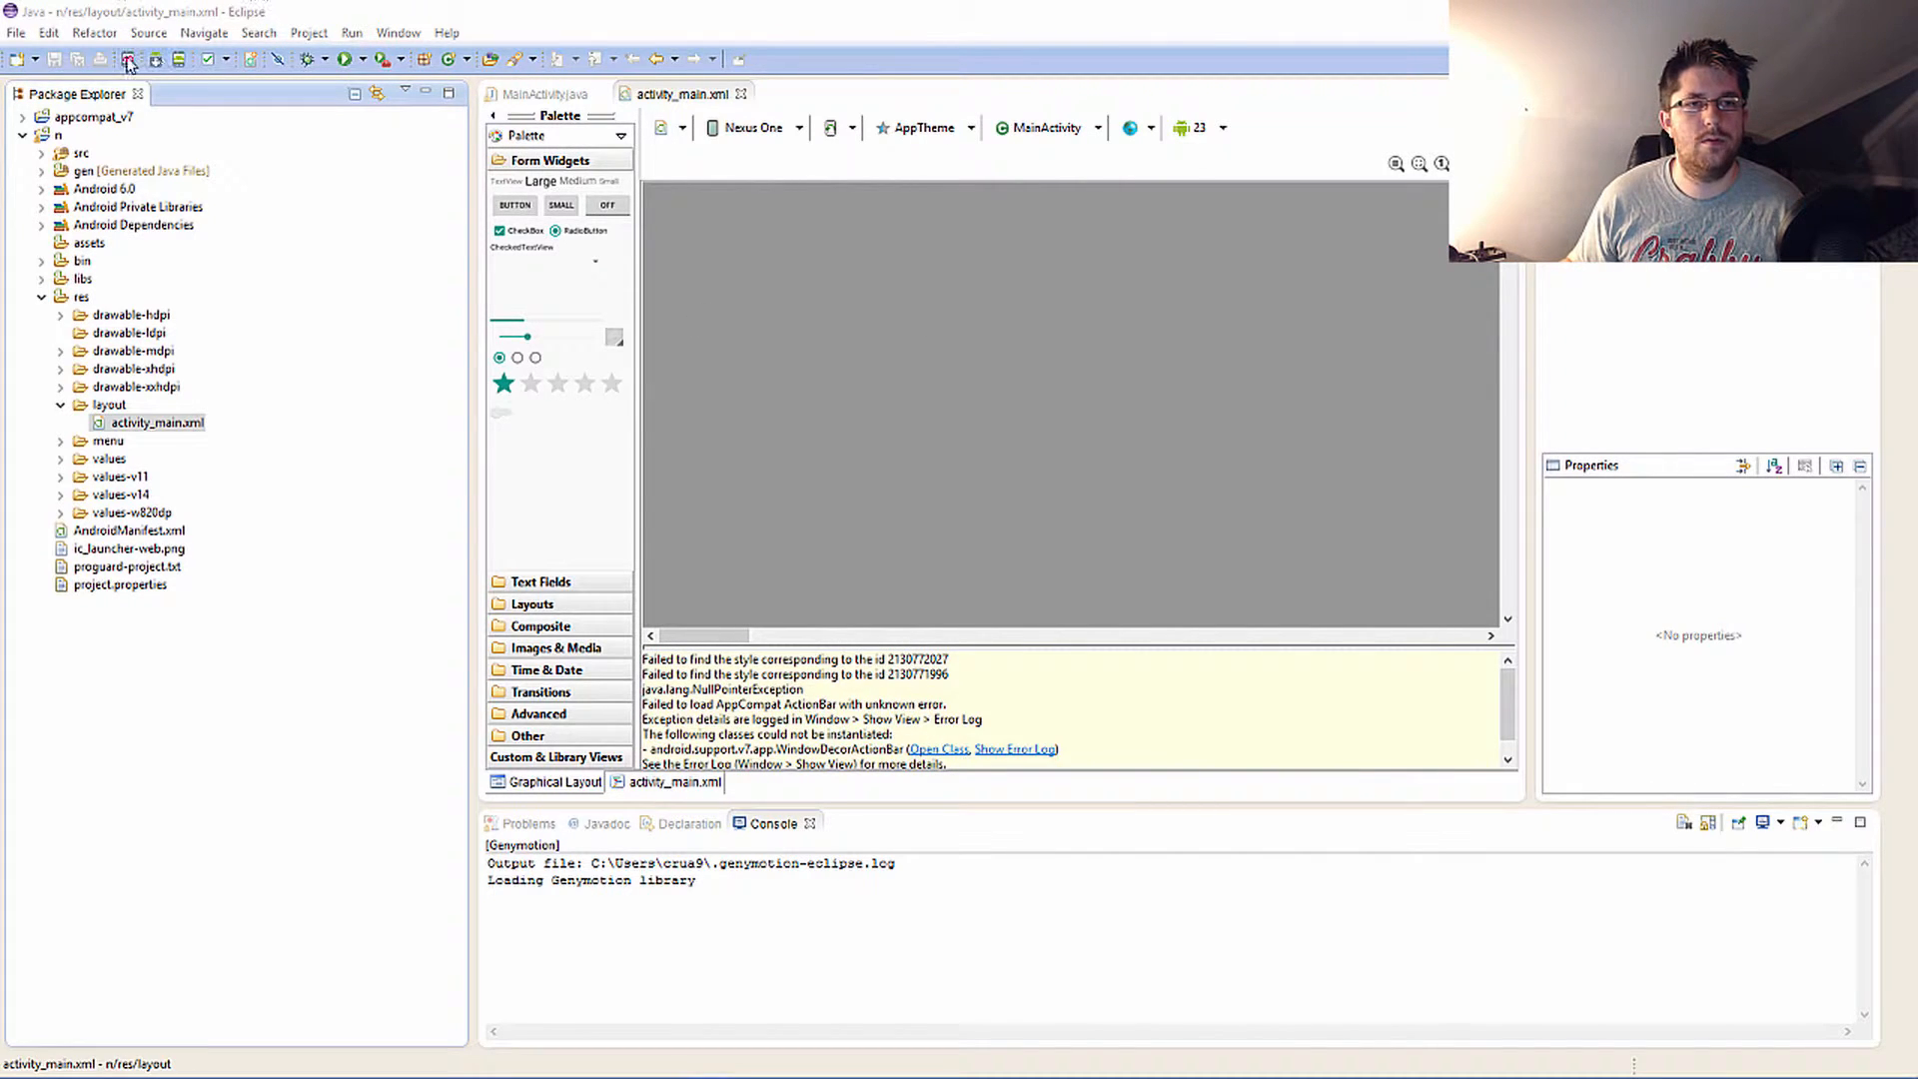
left_click(351, 32)
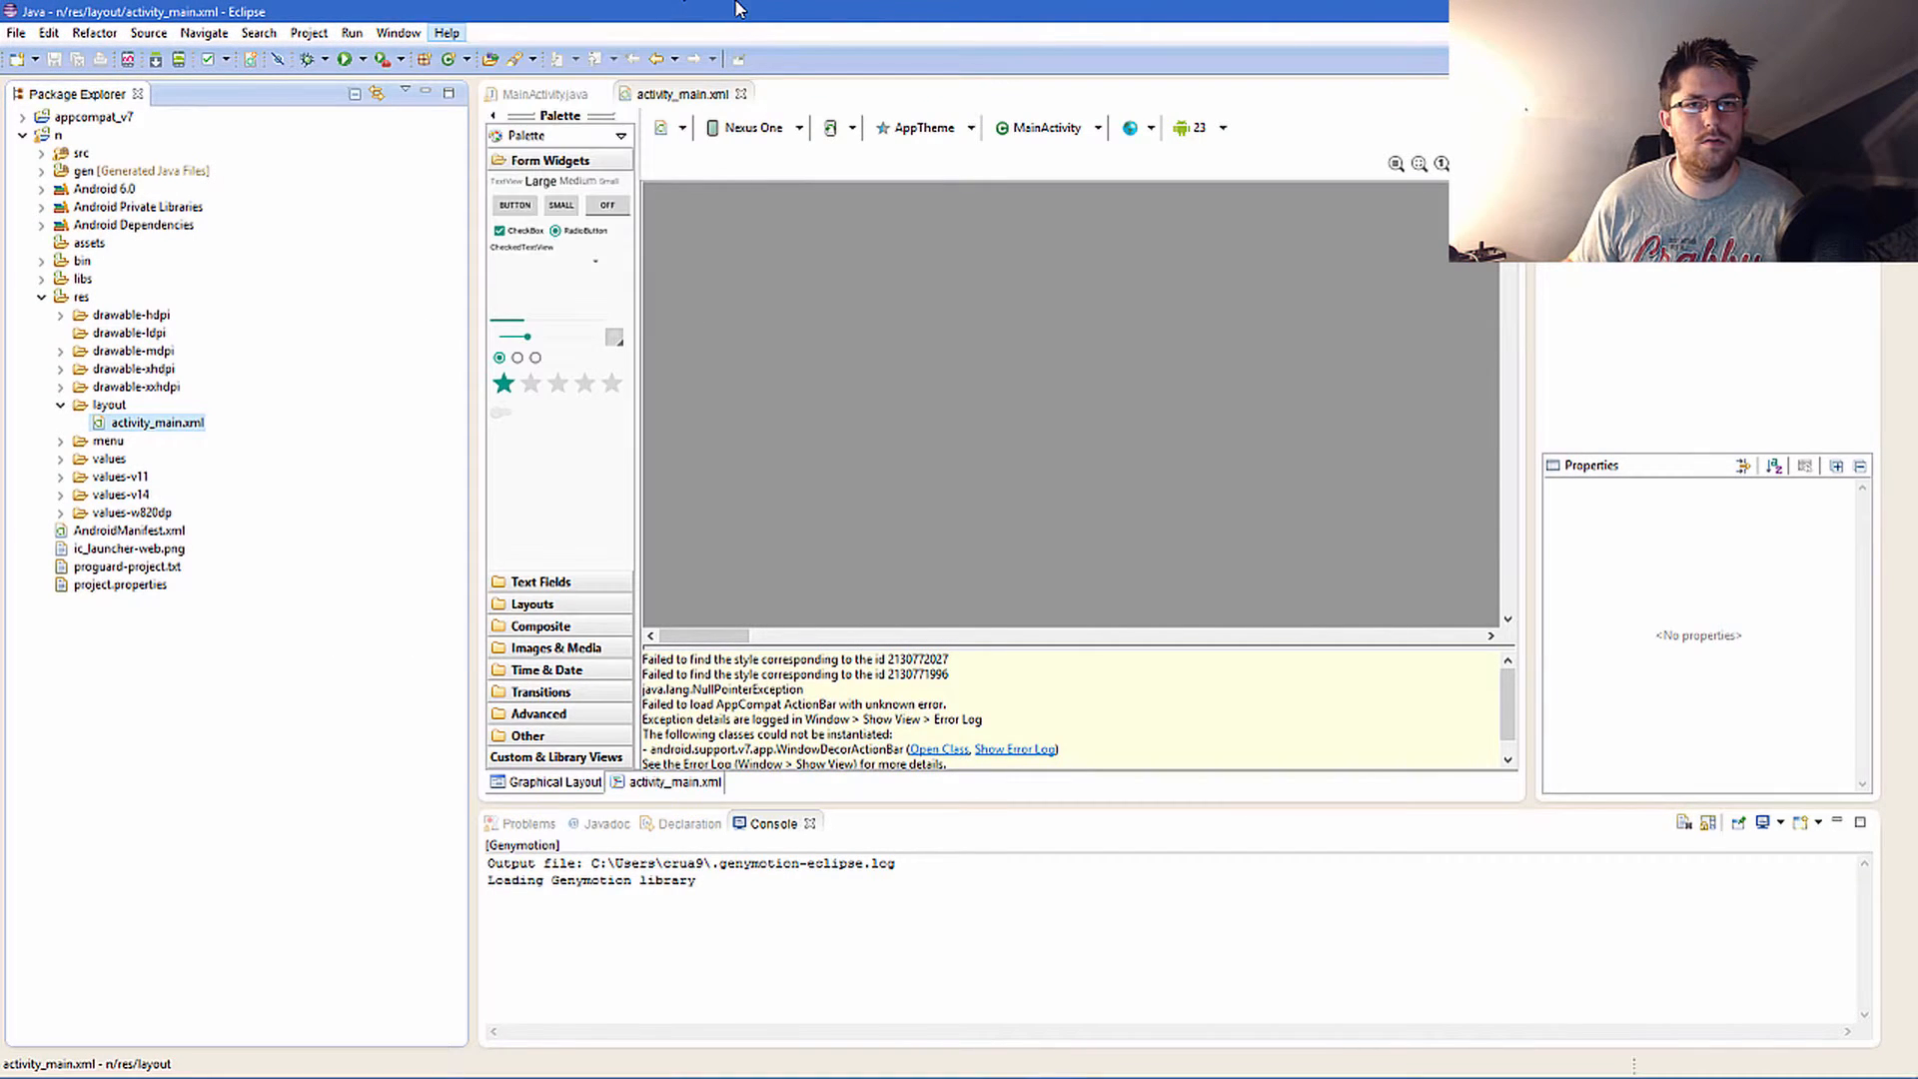
mouse_move(123, 60)
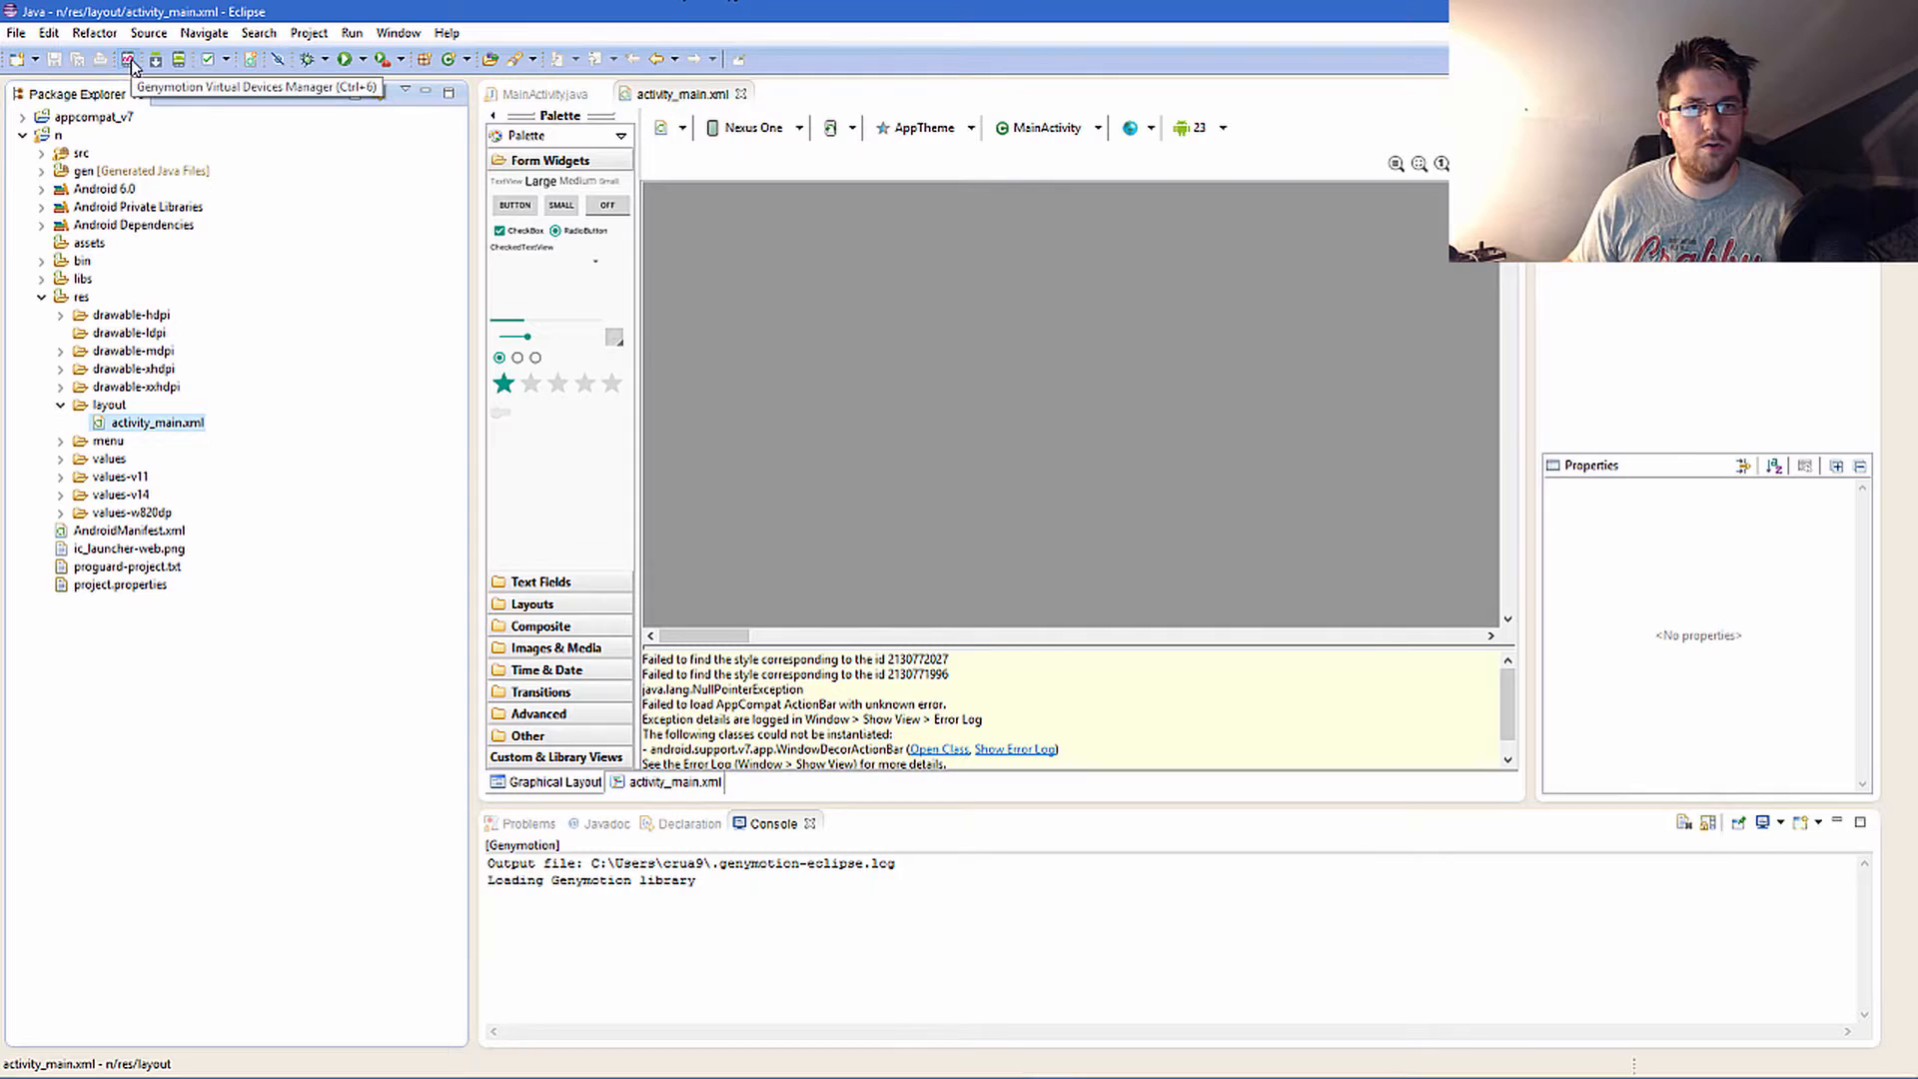
mouse_move(355, 460)
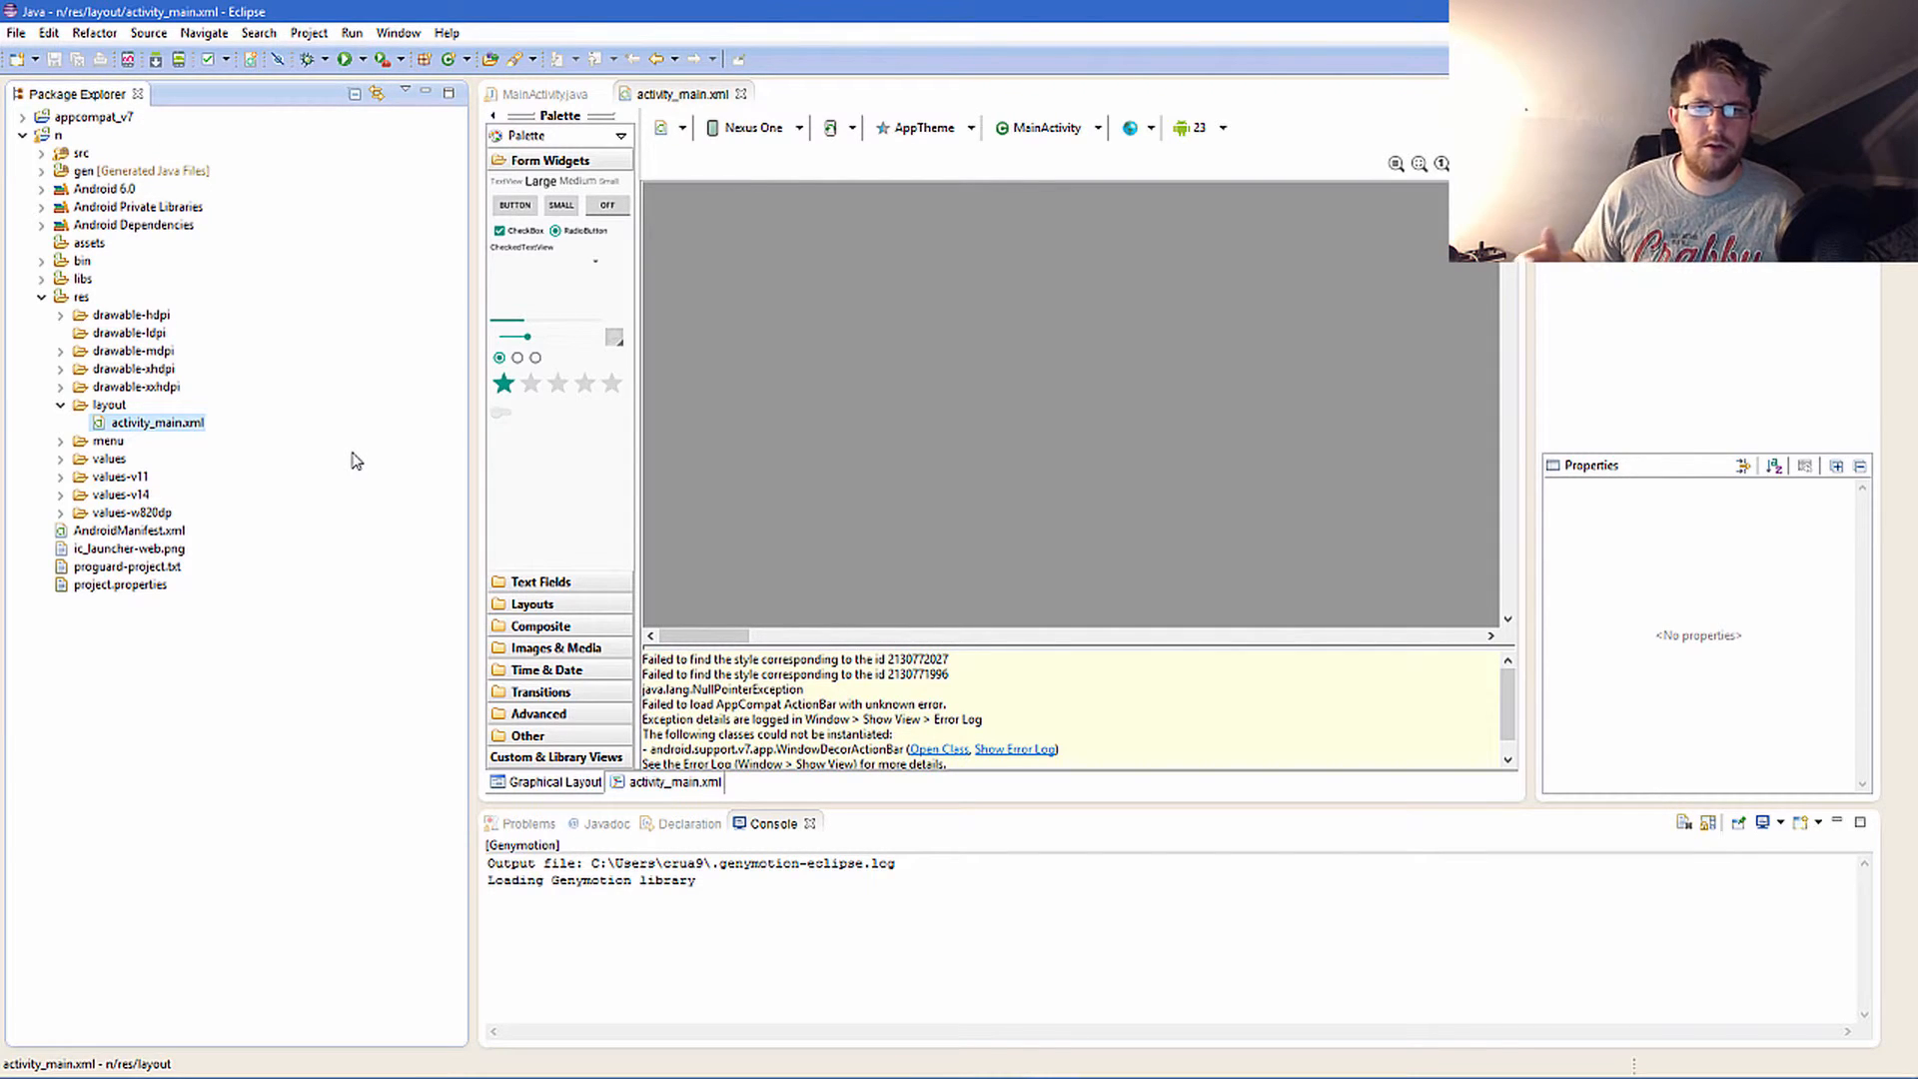